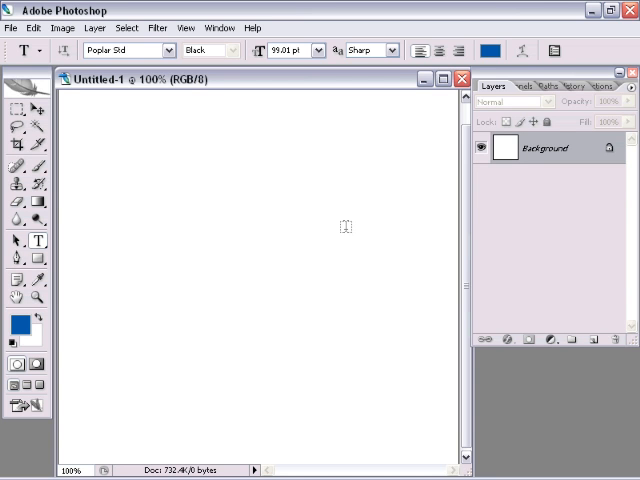
mouse_move(316, 210)
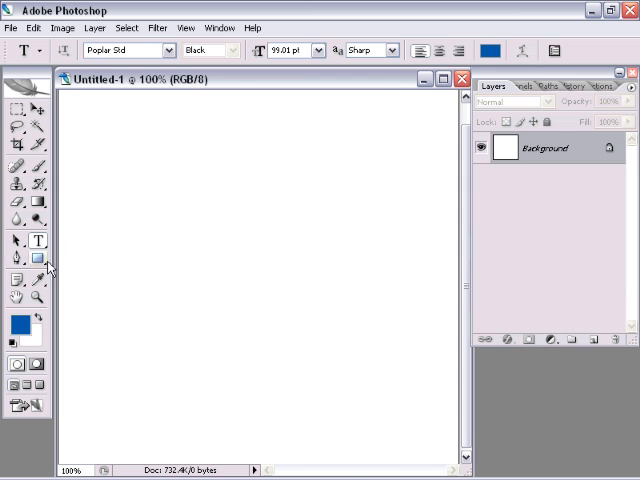
- Choose the Rectangle Tool to draw the blue shape layer
left_click(38, 260)
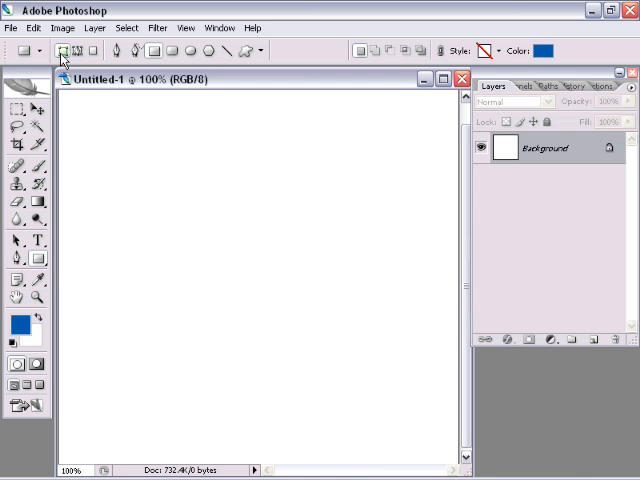
mouse_move(62, 52)
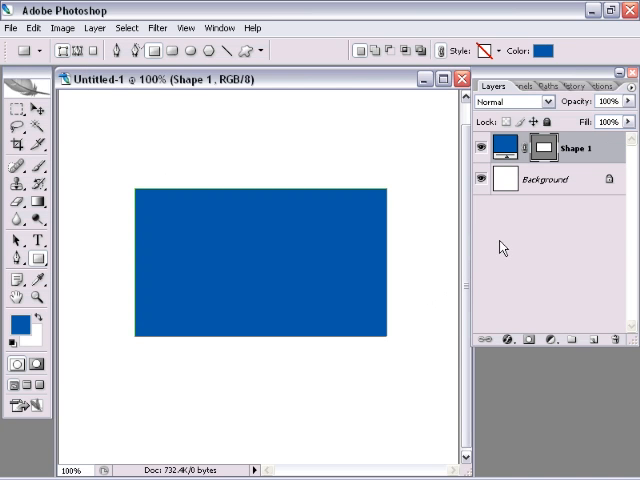
mouse_move(508, 336)
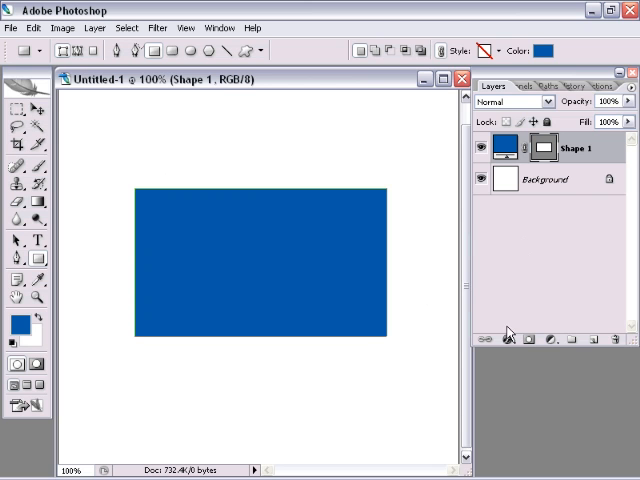
mouse_move(506, 338)
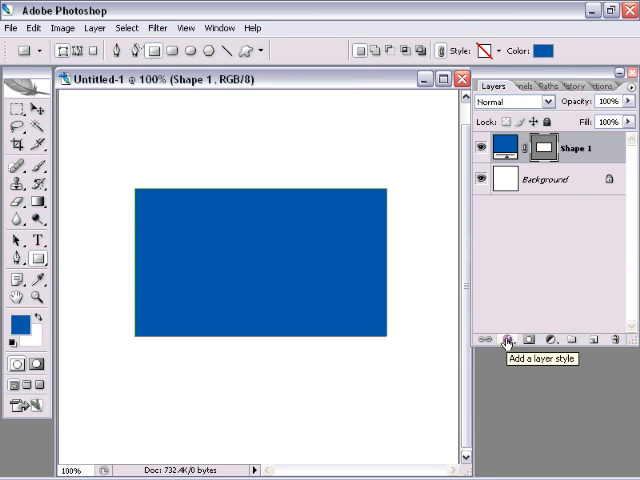
- Add a Stroke layer style to the rectangle and set its colour to black
left_click(508, 340)
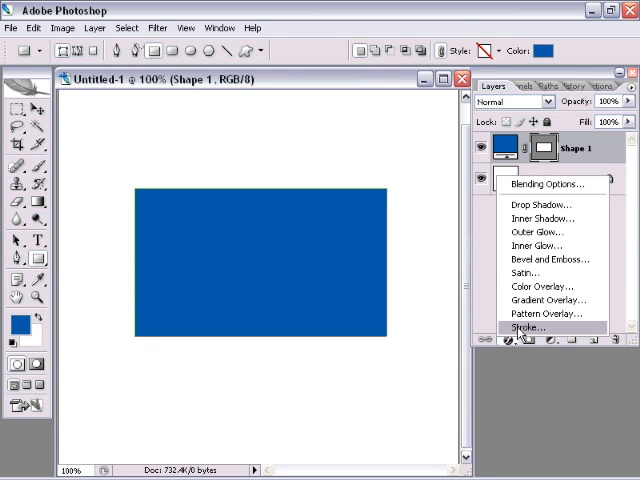
left_click(532, 328)
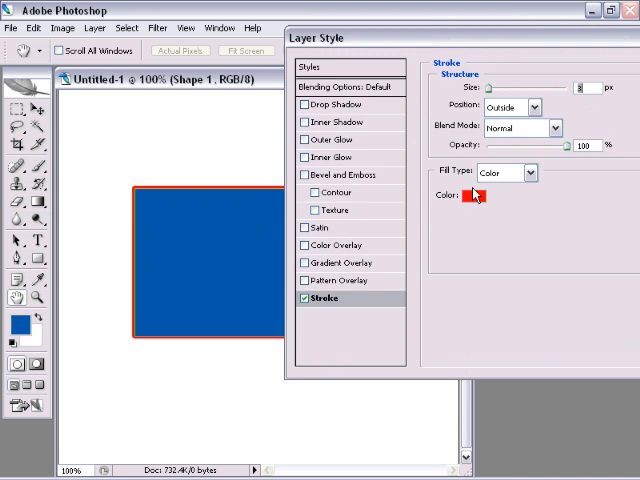
left_click(468, 194)
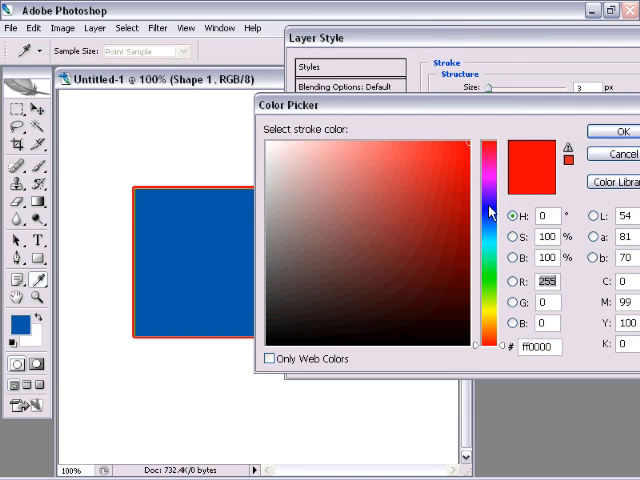
left_click(236, 352)
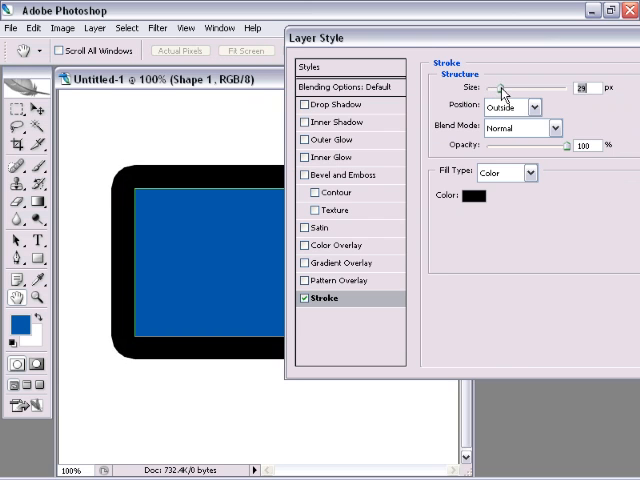
- Thicken the black stroke and set its position to inside the edge
left_click_drag(510, 88, 500, 88)
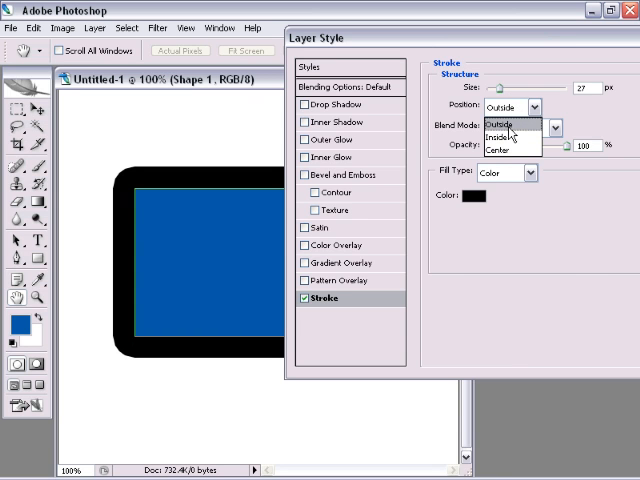
left_click(494, 136)
type("7")
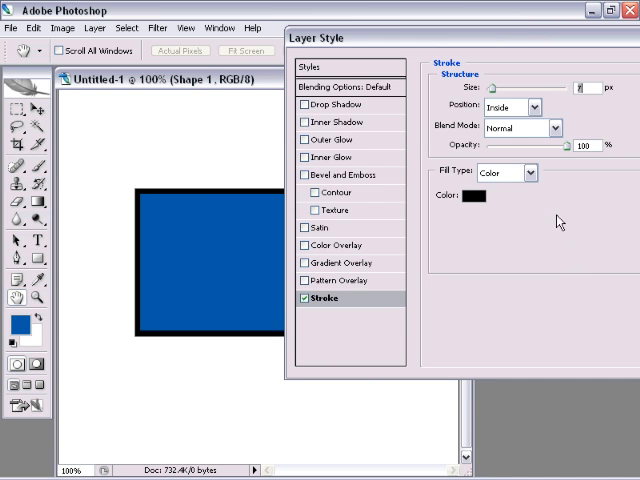
mouse_move(504, 172)
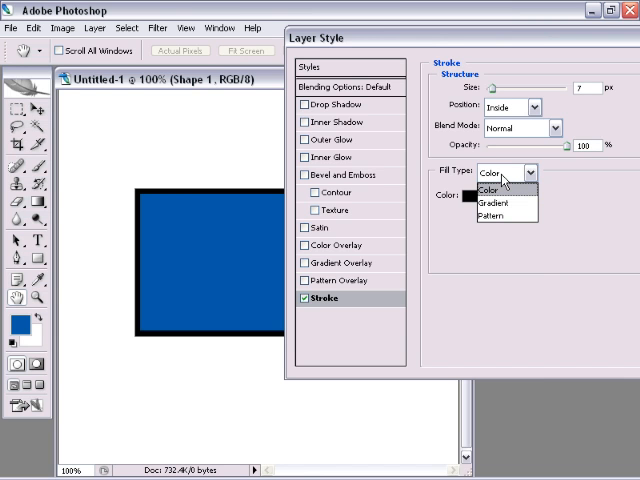
mouse_move(500, 216)
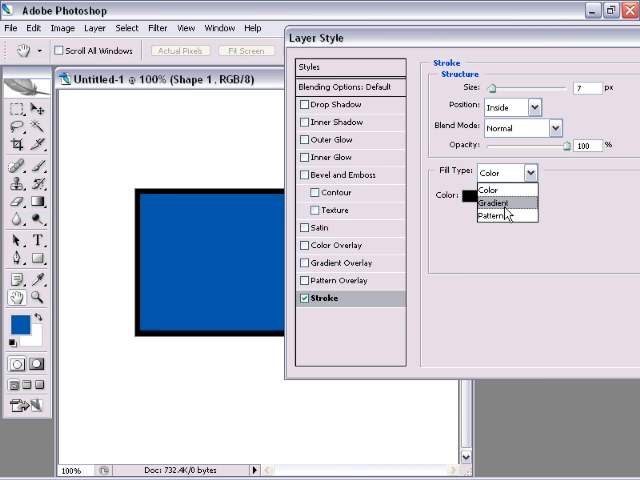
- Fill the stroke with a black-to-white gradient in Shape Burst style and adjust its width
left_click(492, 204)
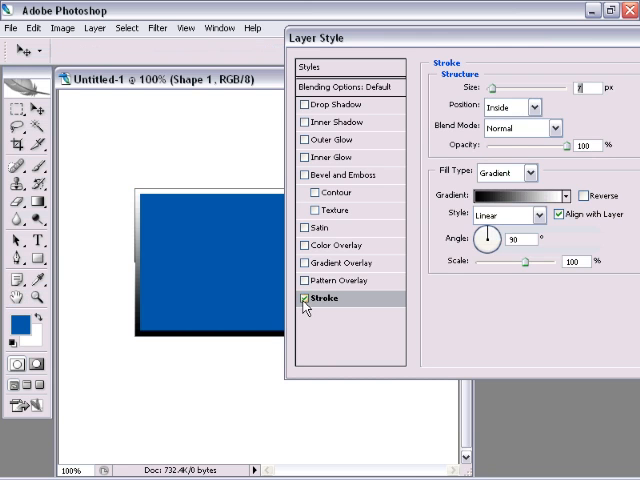
mouse_move(156, 204)
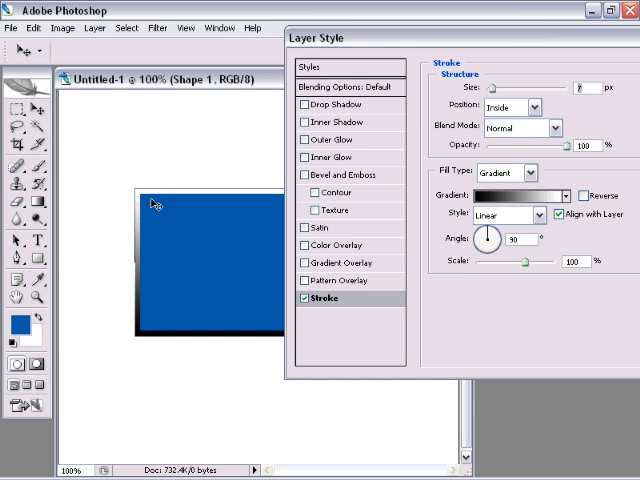
mouse_move(544, 210)
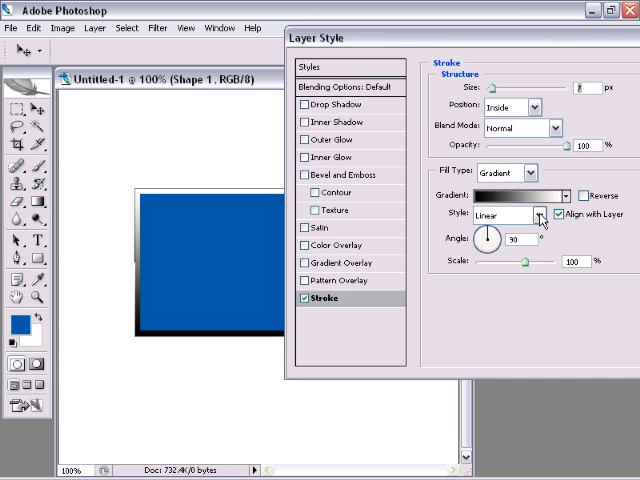
left_click(544, 216)
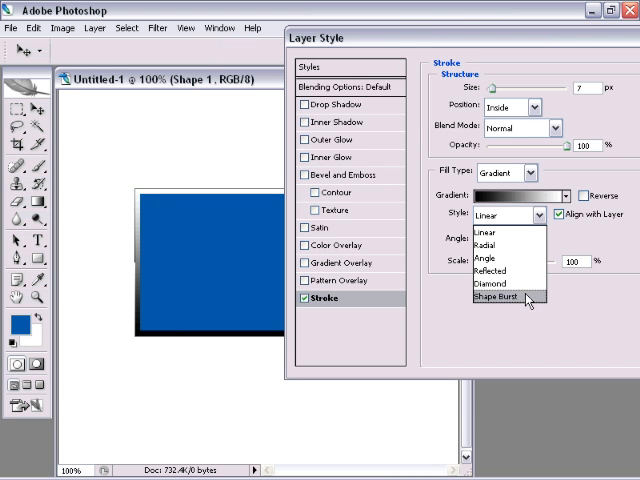
left_click(496, 300)
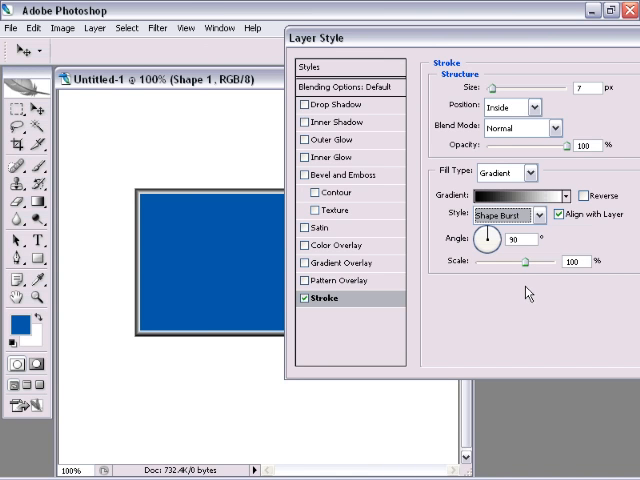
left_click_drag(504, 88, 508, 88)
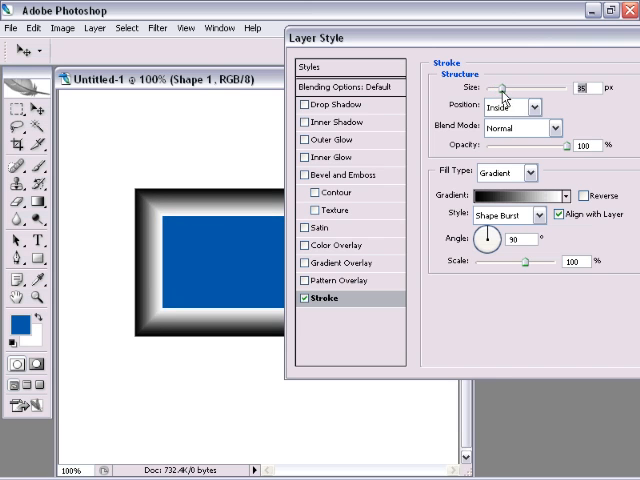
left_click_drag(508, 88, 500, 88)
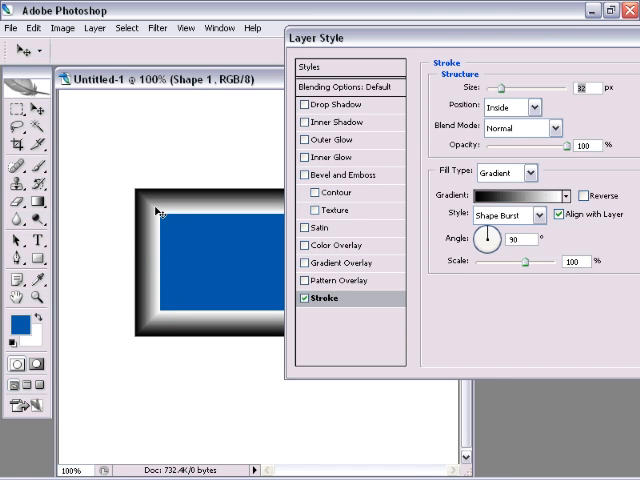
mouse_move(190, 240)
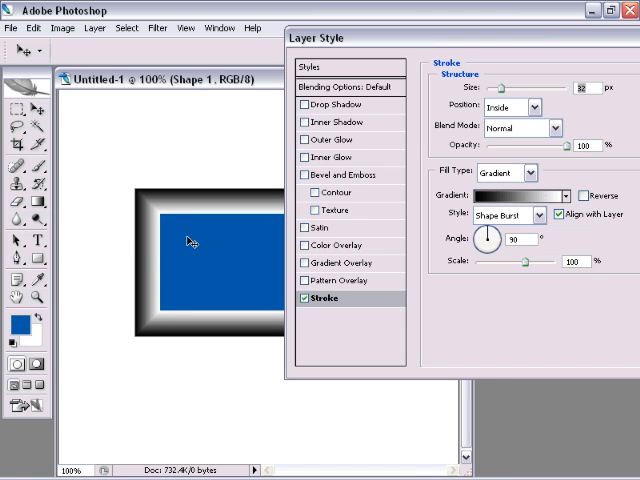
mouse_move(204, 218)
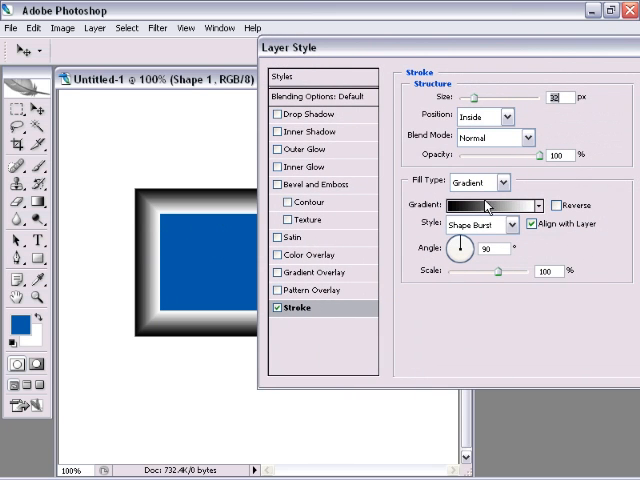
- Pull the gradient stops together for a hard black-to-white edge and thin the stroke
left_click(490, 204)
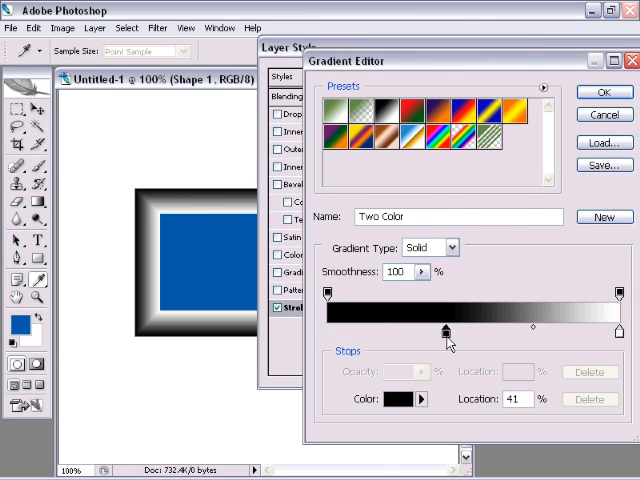
left_click_drag(440, 328, 450, 328)
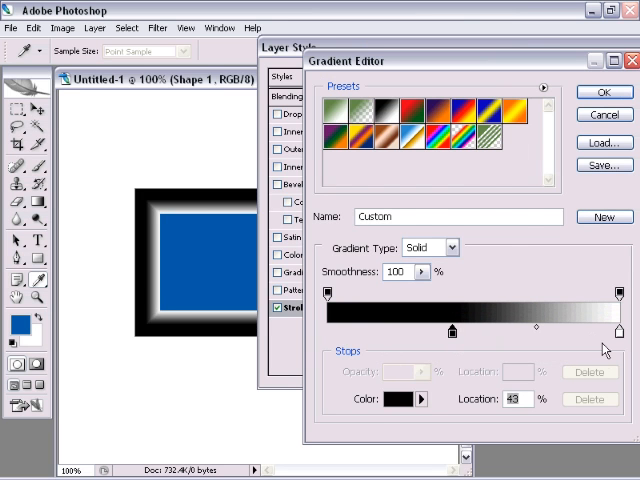
left_click_drag(448, 330, 516, 330)
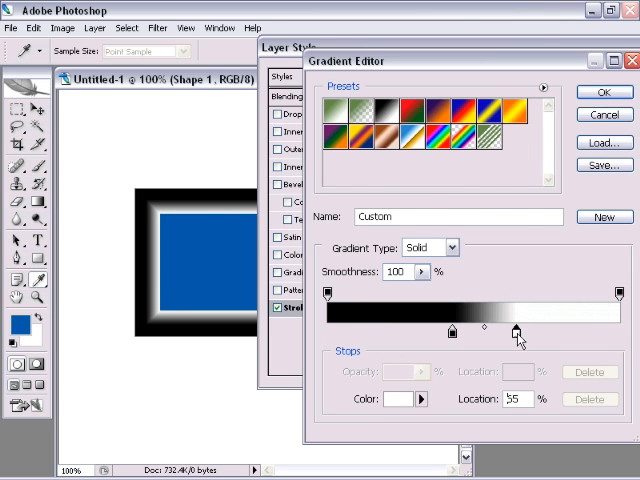
left_click_drag(516, 330, 456, 330)
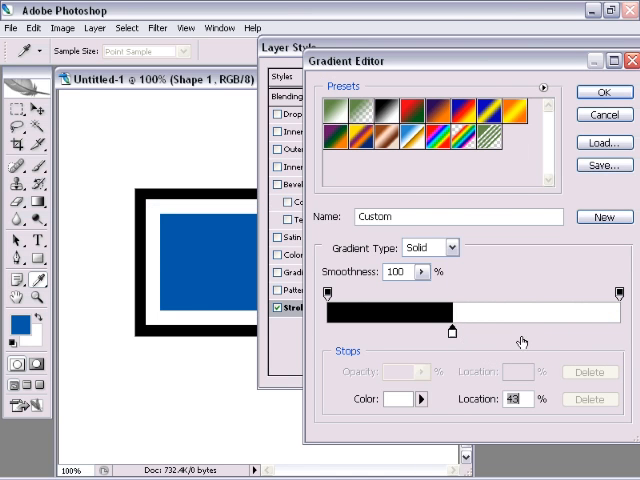
mouse_move(630, 370)
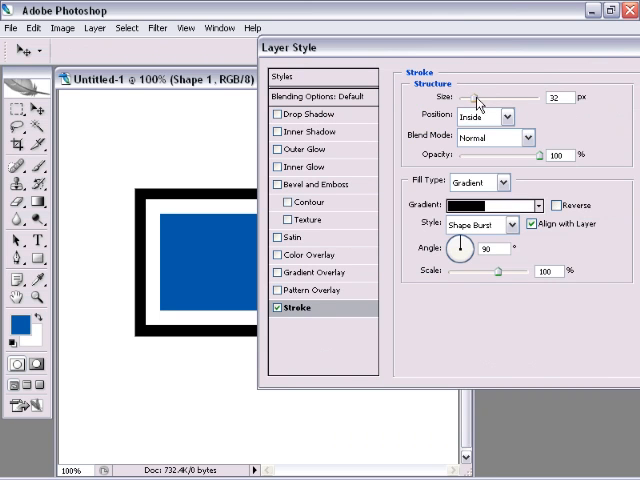
left_click_drag(478, 96, 468, 96)
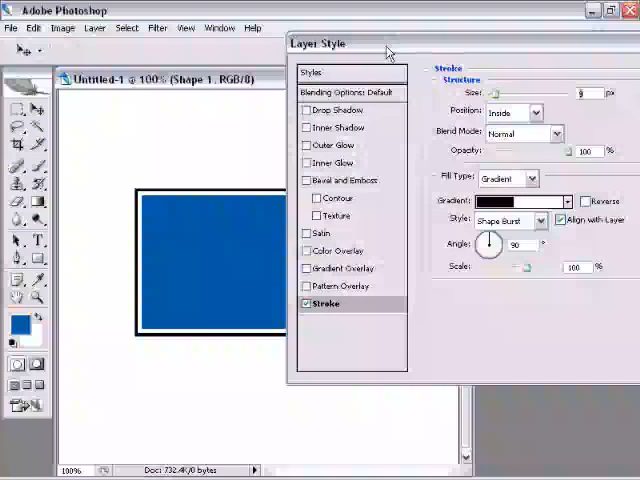
- Shift the gradient stop so black fills most of the gradient with a sharp split
left_click(524, 200)
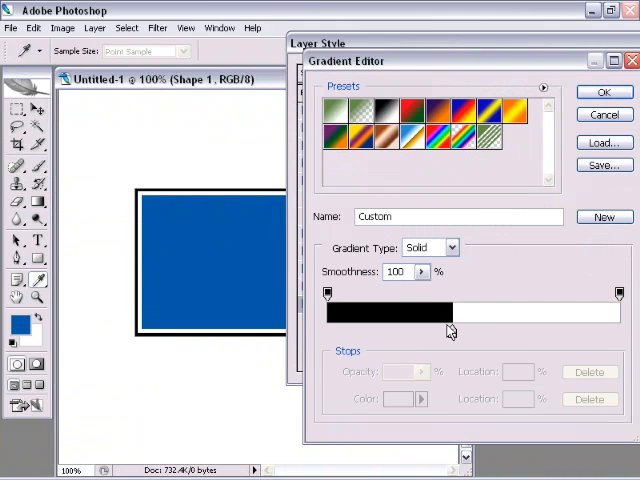
left_click(450, 320)
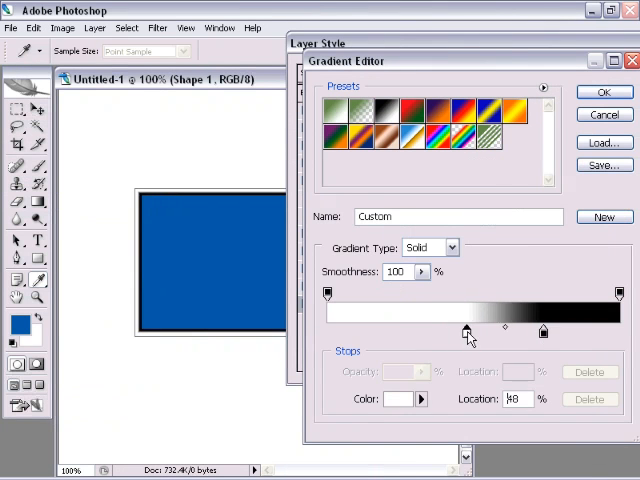
left_click_drag(464, 332, 544, 332)
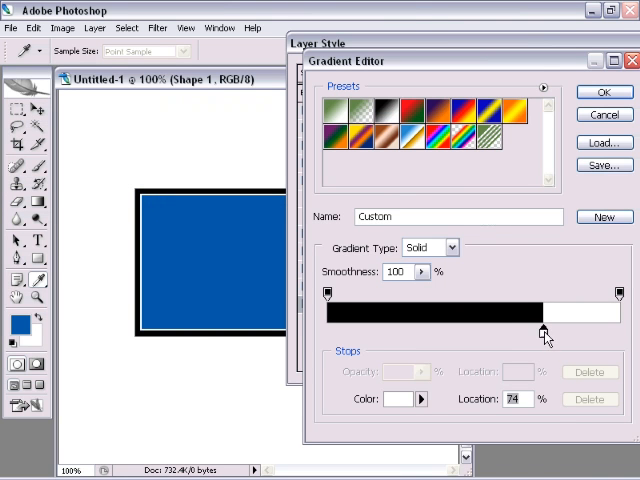
mouse_move(544, 330)
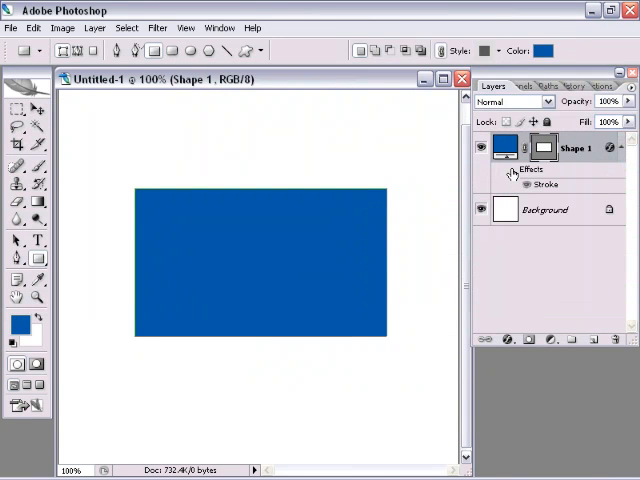
- Create a text layer reading MATT and enlarge it with Free Transform
left_click(512, 172)
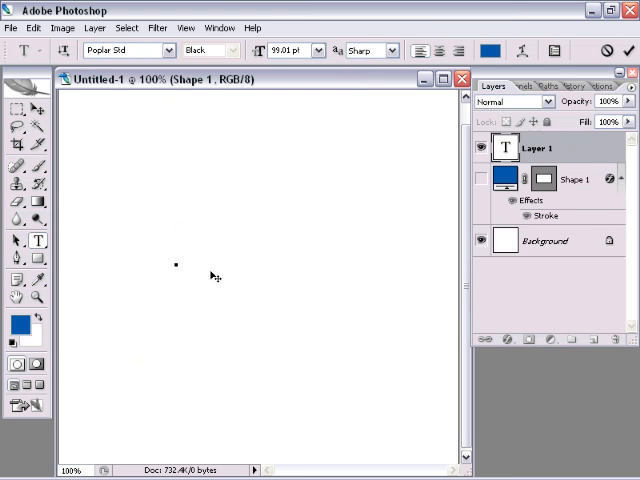
type("MAT")
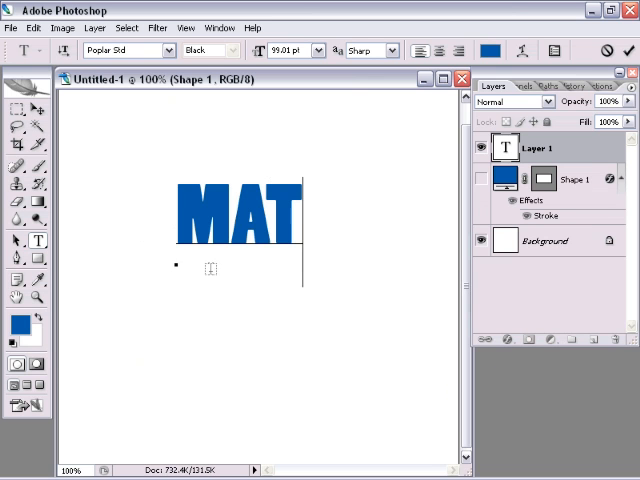
type("T")
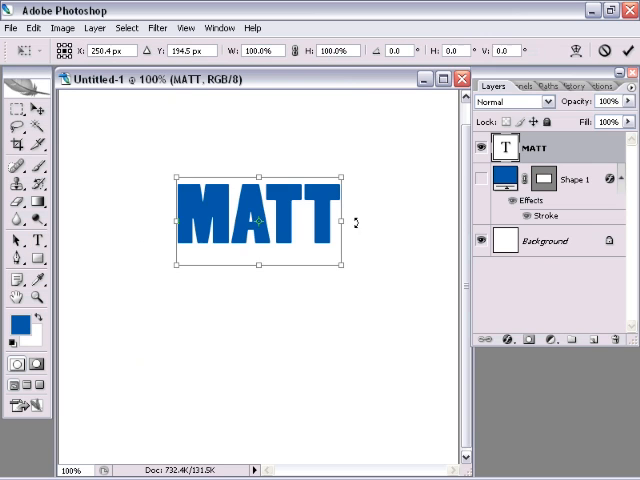
left_click_drag(344, 268, 438, 332)
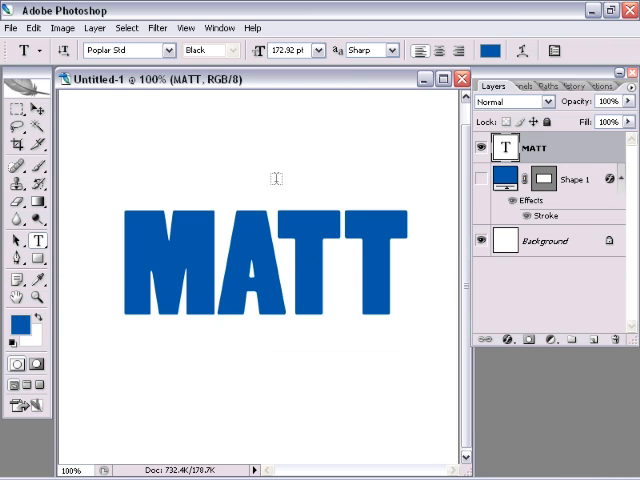
mouse_move(170, 50)
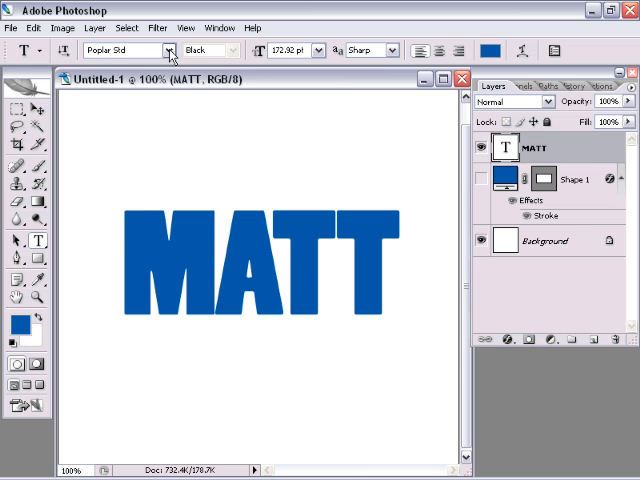
mouse_move(170, 50)
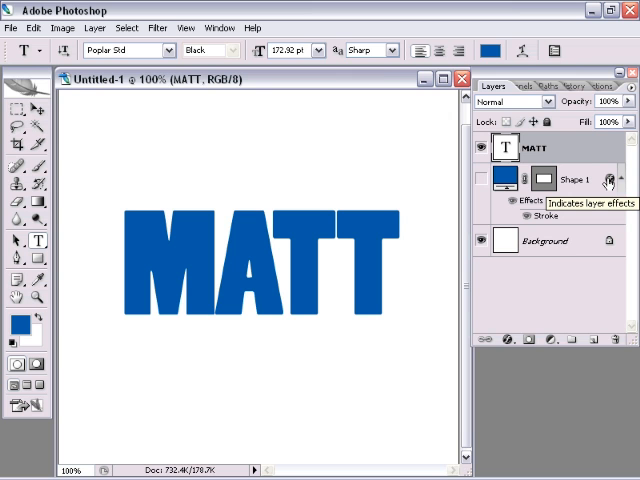
mouse_move(608, 182)
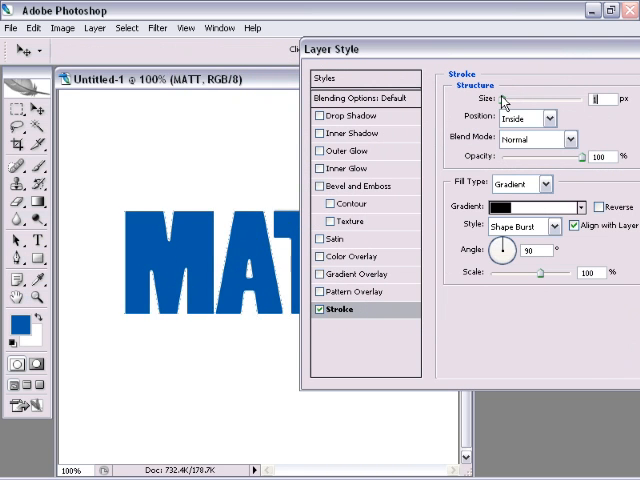
- Edit the MATT stroke's Shape Burst gradient stops and apply the outline style
left_click(540, 204)
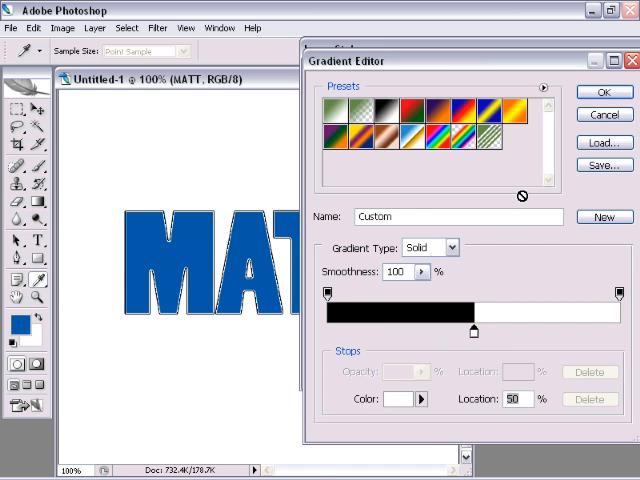
left_click(604, 92)
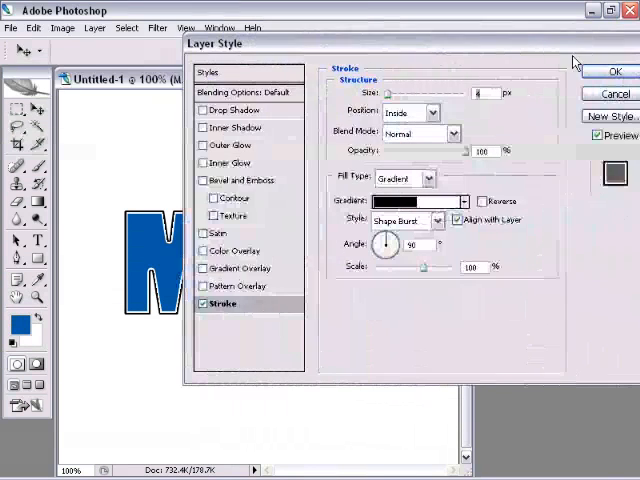
left_click(614, 72)
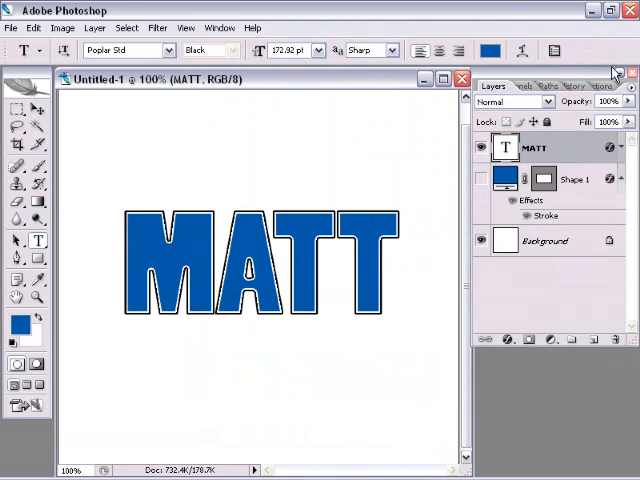